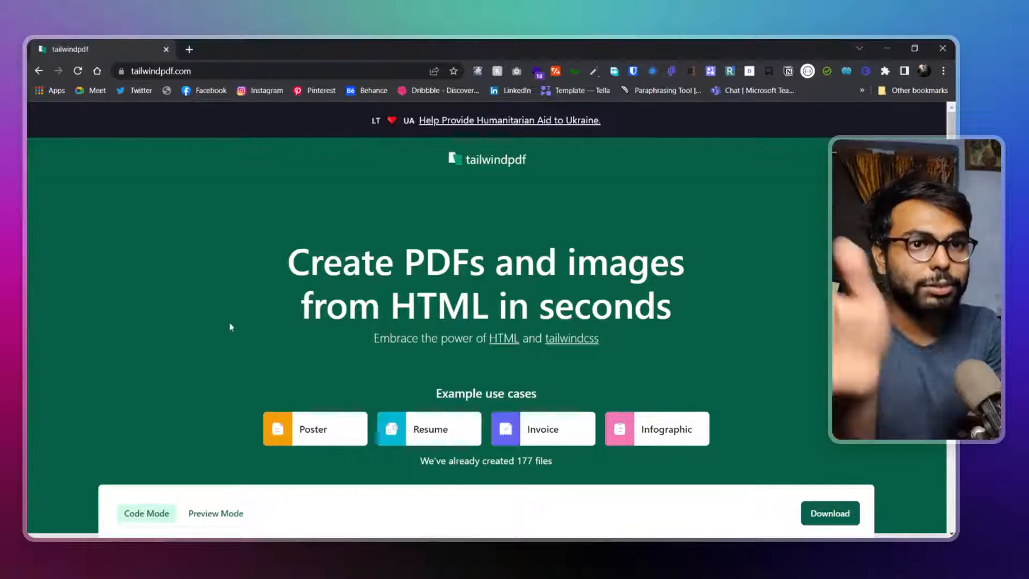
- Scroll down past the example use cases to the HTML code editor
scroll(down, 3)
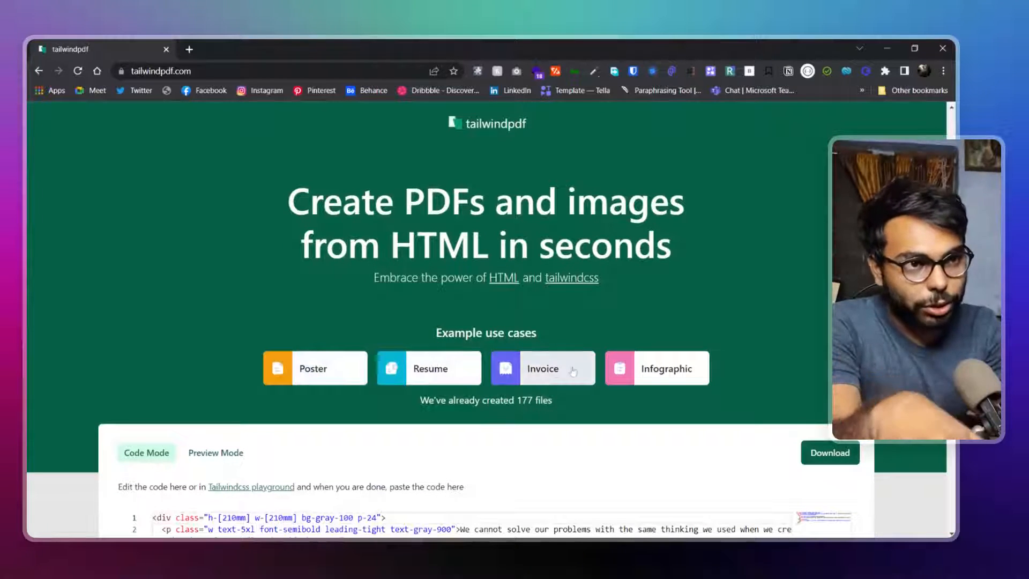
scroll(down, 3)
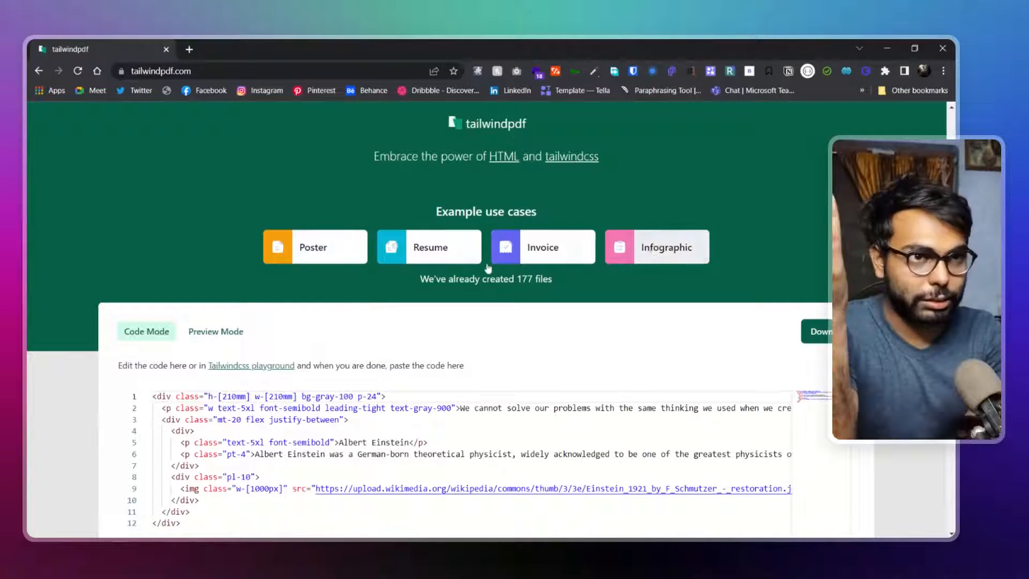
- Load the Resume example and send its code to the Tailwind playground
click(429, 247)
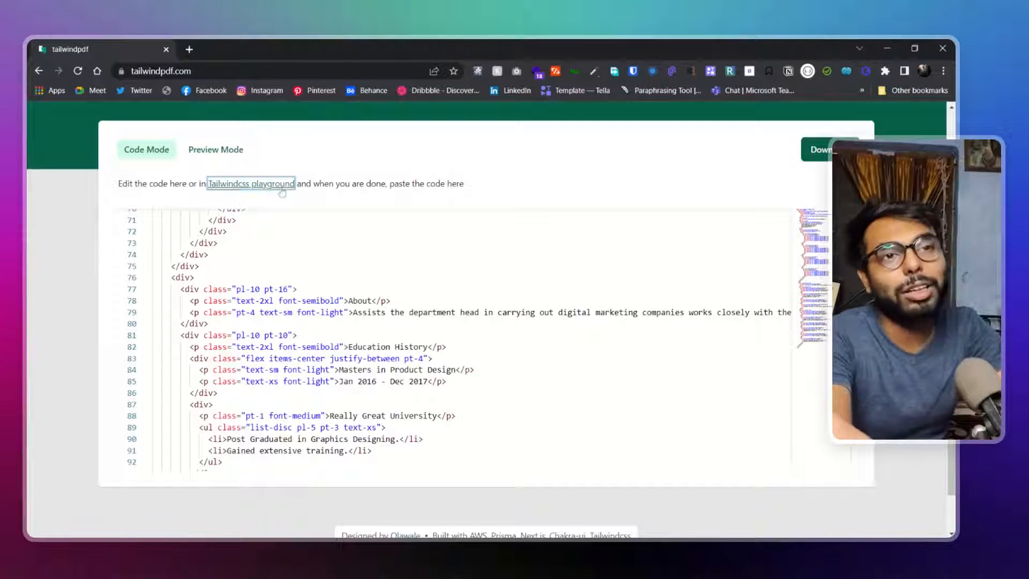
click(251, 184)
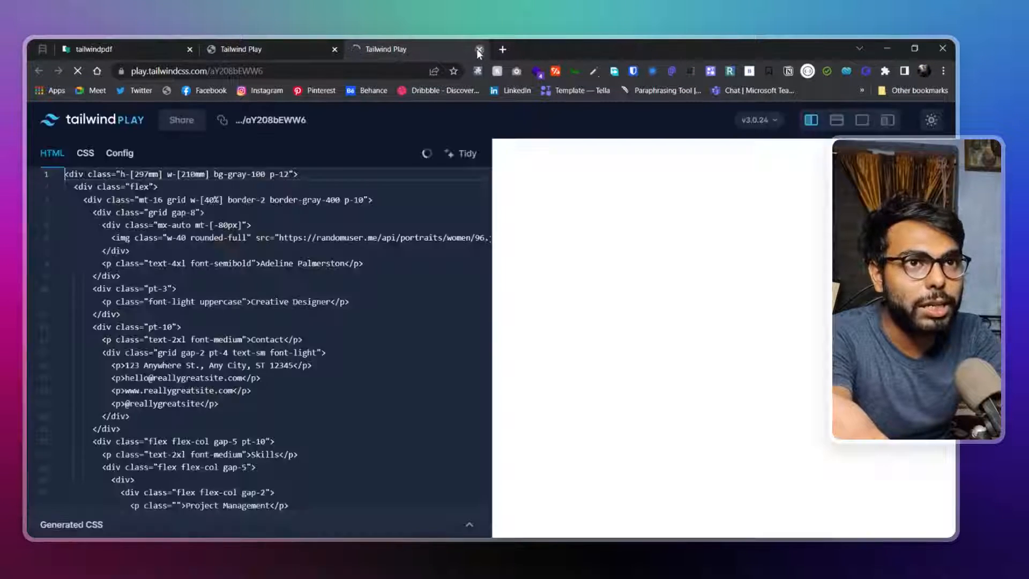
- Close the duplicate loading Tailwind Play tab
click(479, 49)
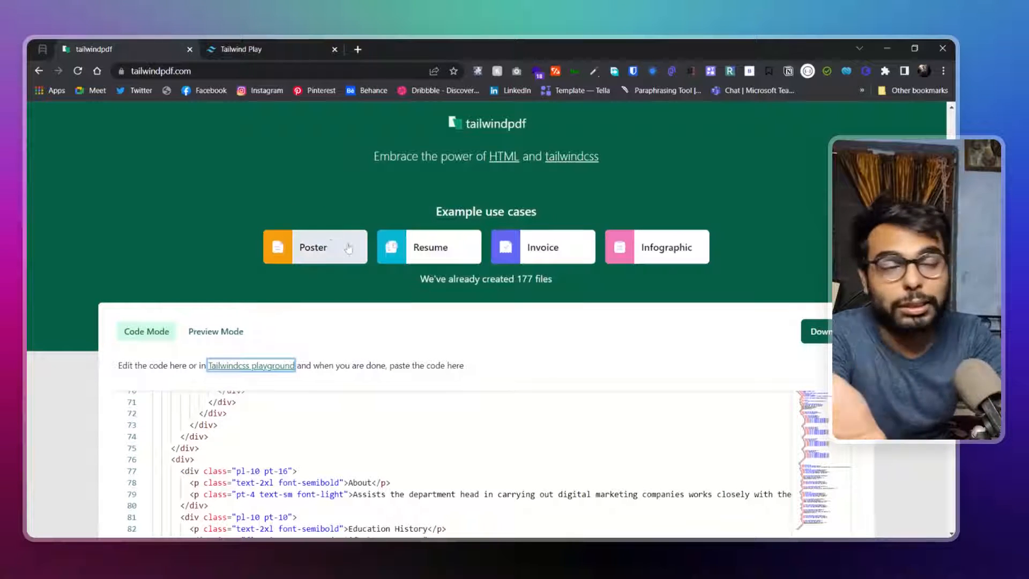
- Load the Poster example and render the Einstein quote poster in Preview Mode
click(313, 247)
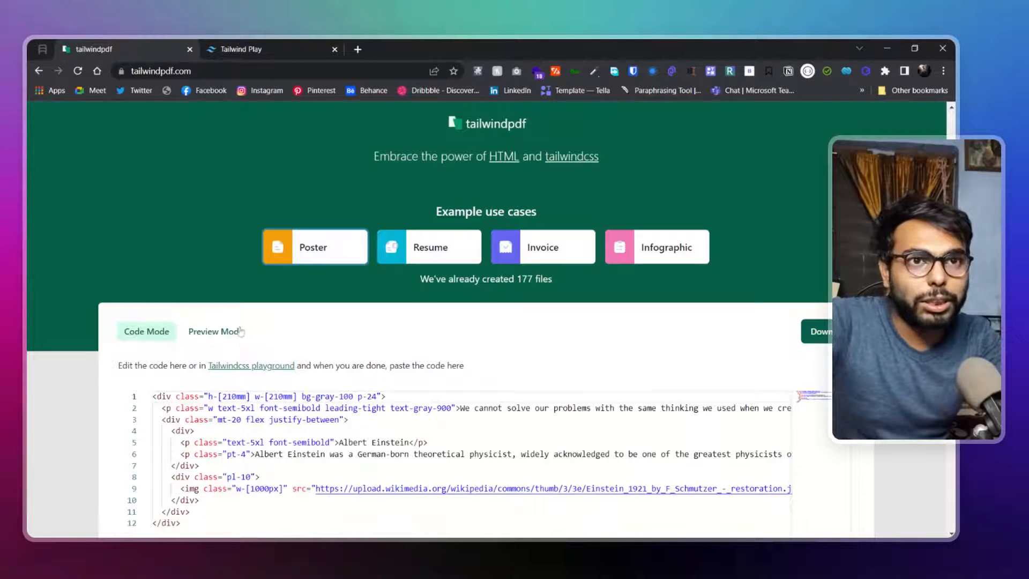
click(216, 331)
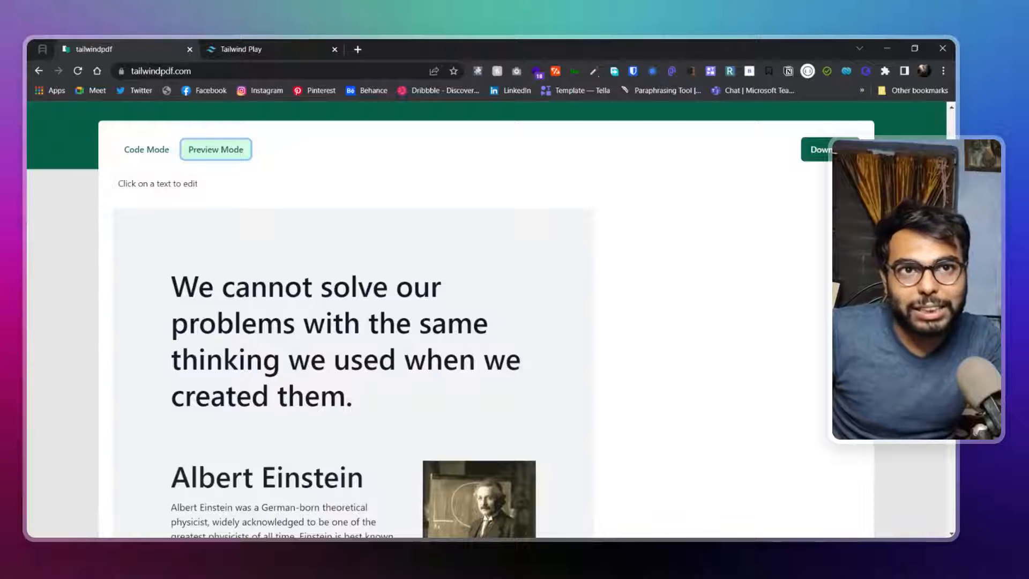
- Type 'Wekjfghnefwijgnefjgn' and 'dvdfggdfg' into the poster quote, then view the Tailwind Play resume
click(215, 287)
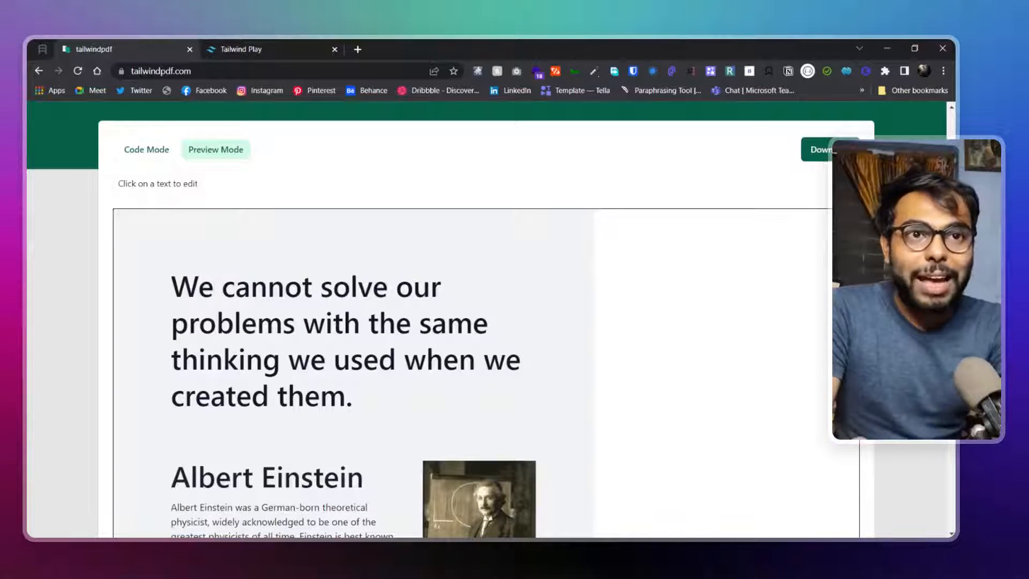
text(Wekjfghnefwijgnefjgn)
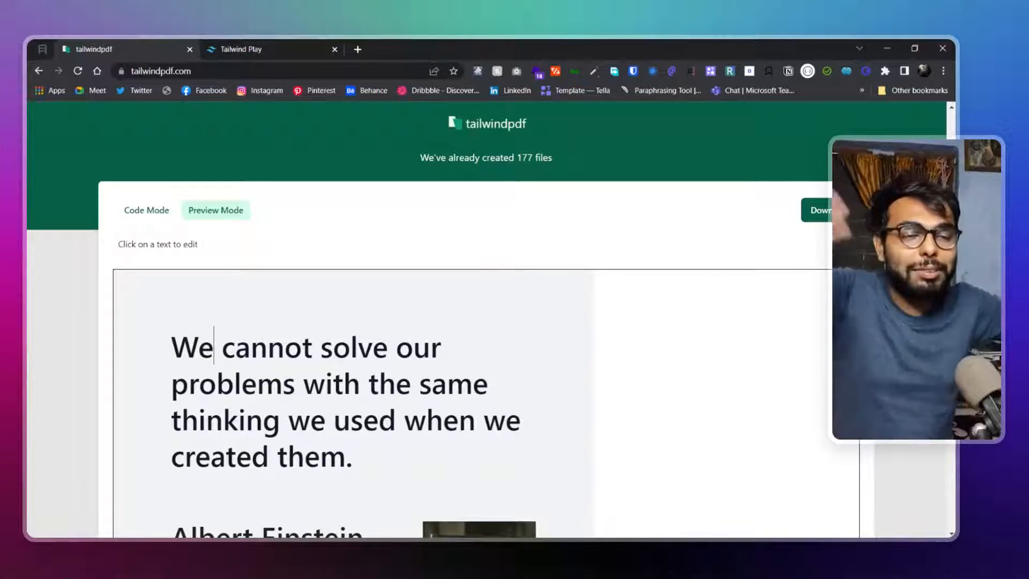
text(dvdfggdfg)
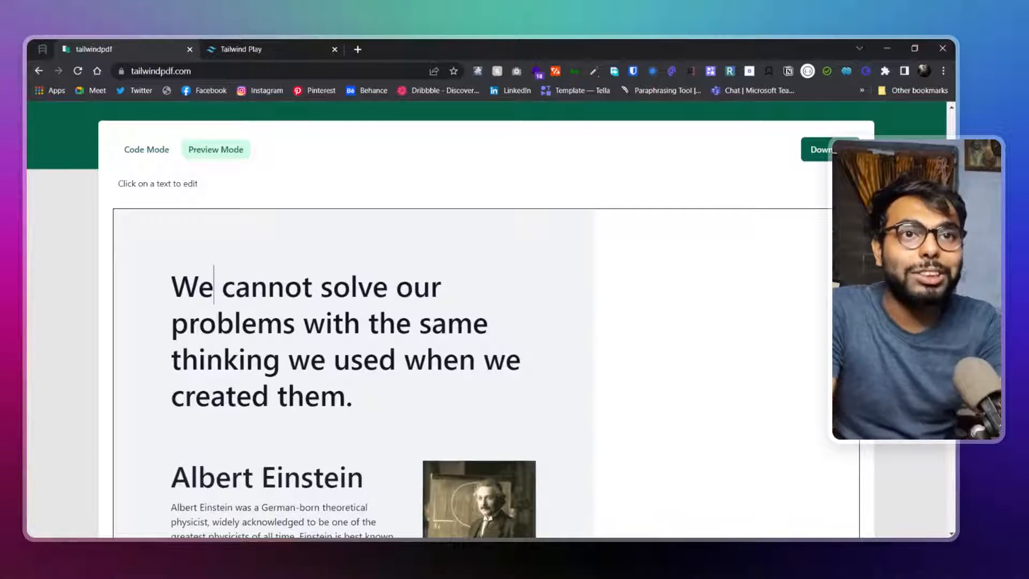
click(145, 149)
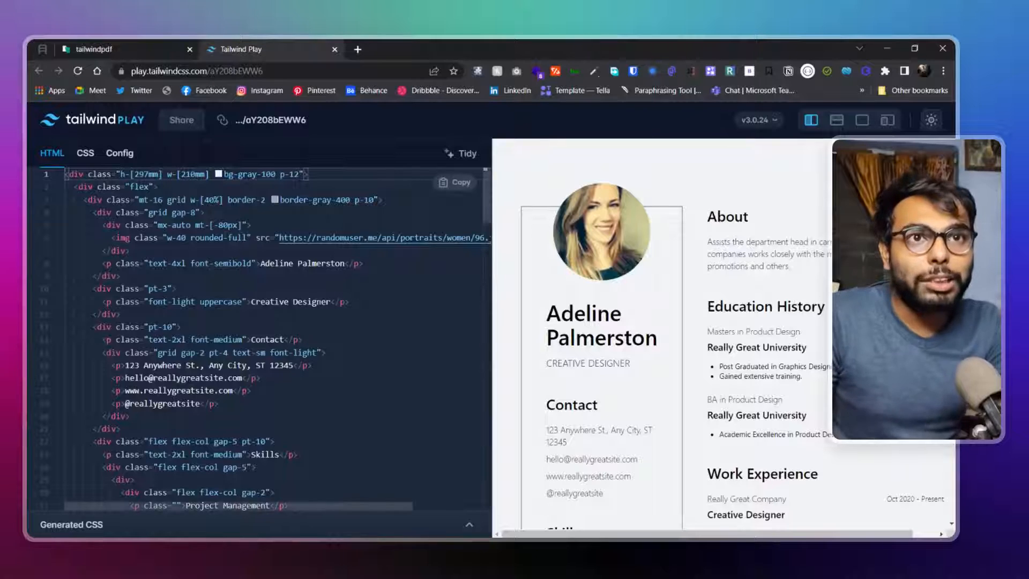
- Scroll the Tailwind Play page, then return to the tailwindpdf tab
scroll(down, 3)
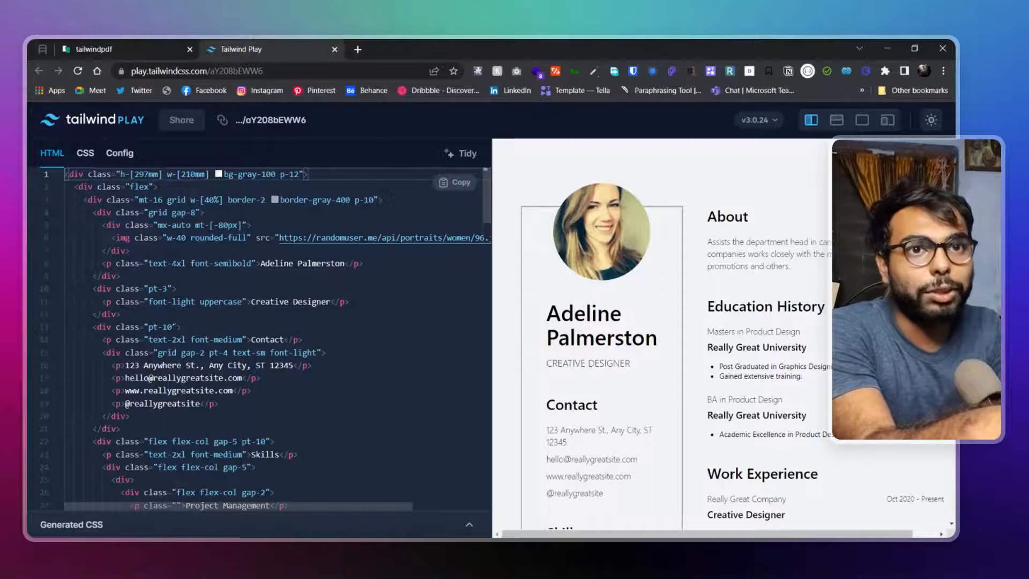
click(92, 49)
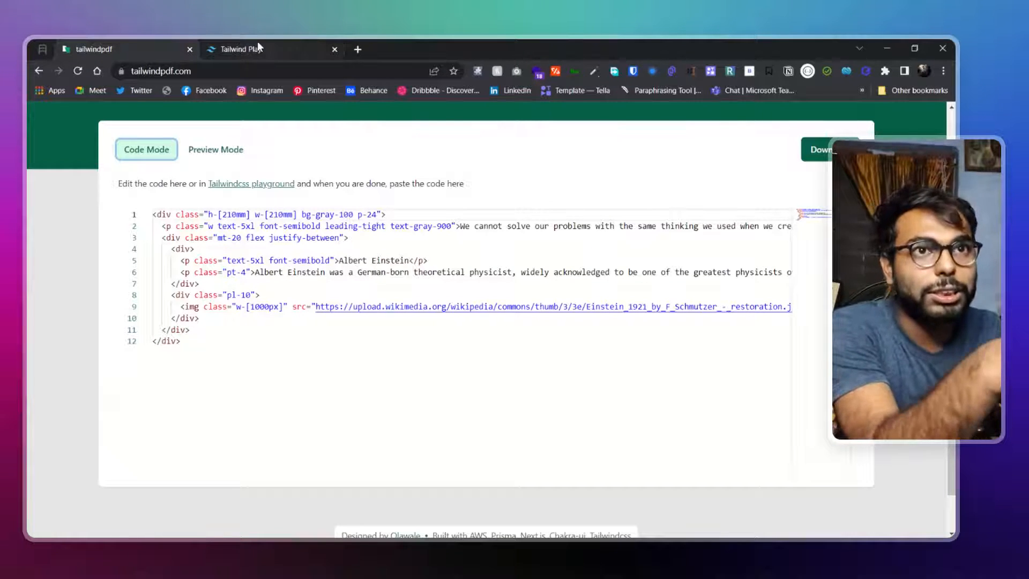
click(239, 49)
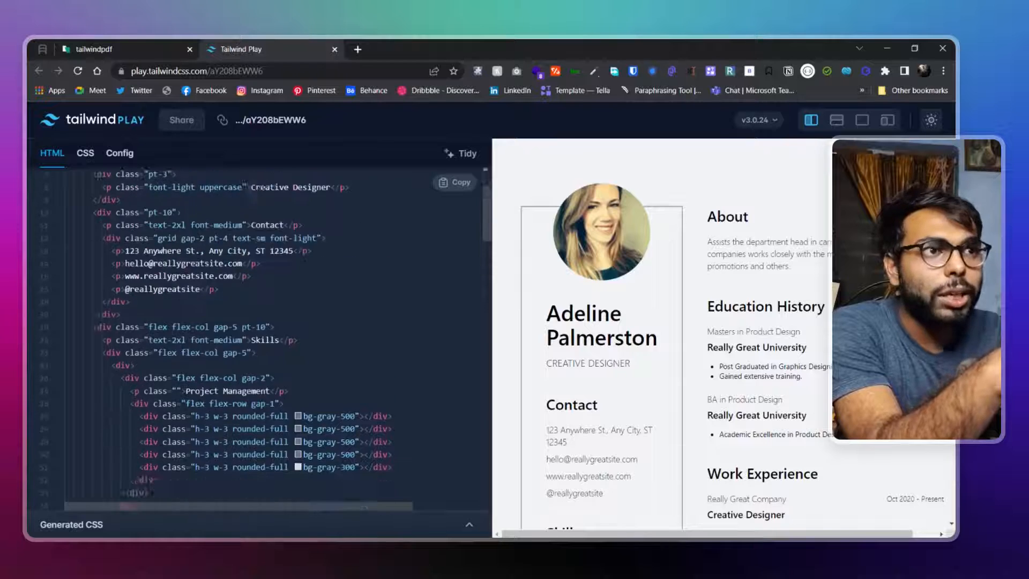
click(122, 48)
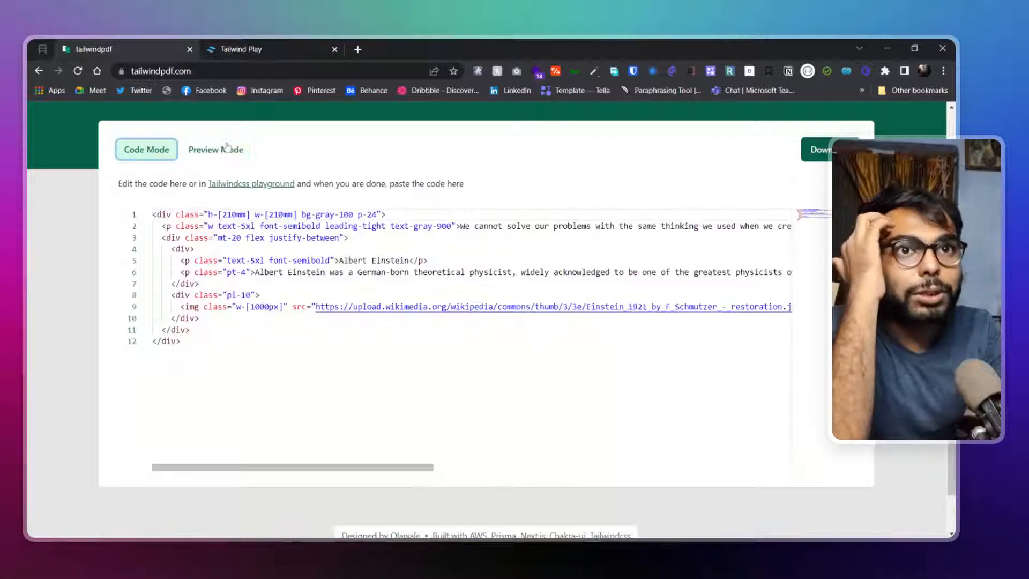
scroll(down, 3)
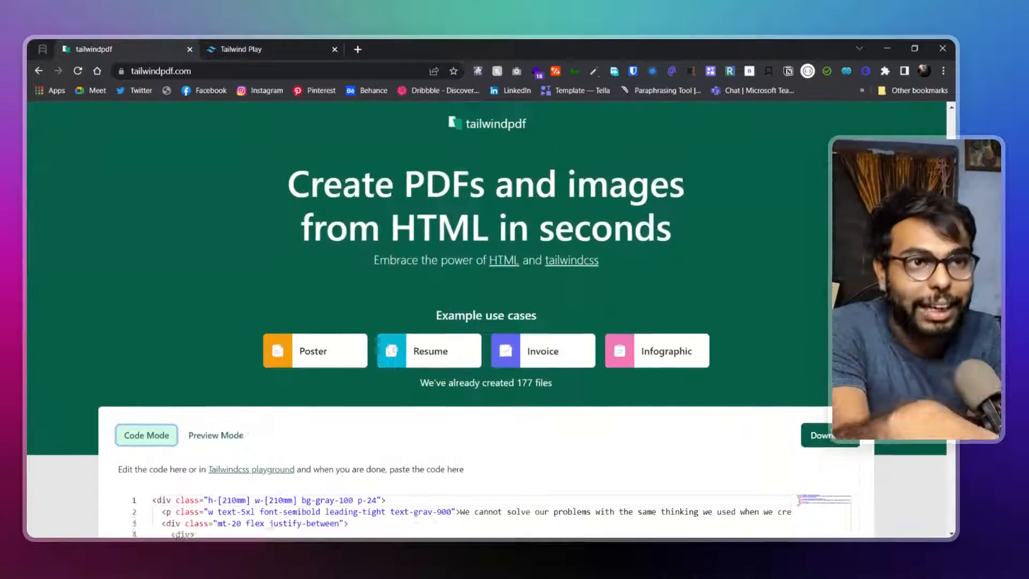
scroll(down, 3)
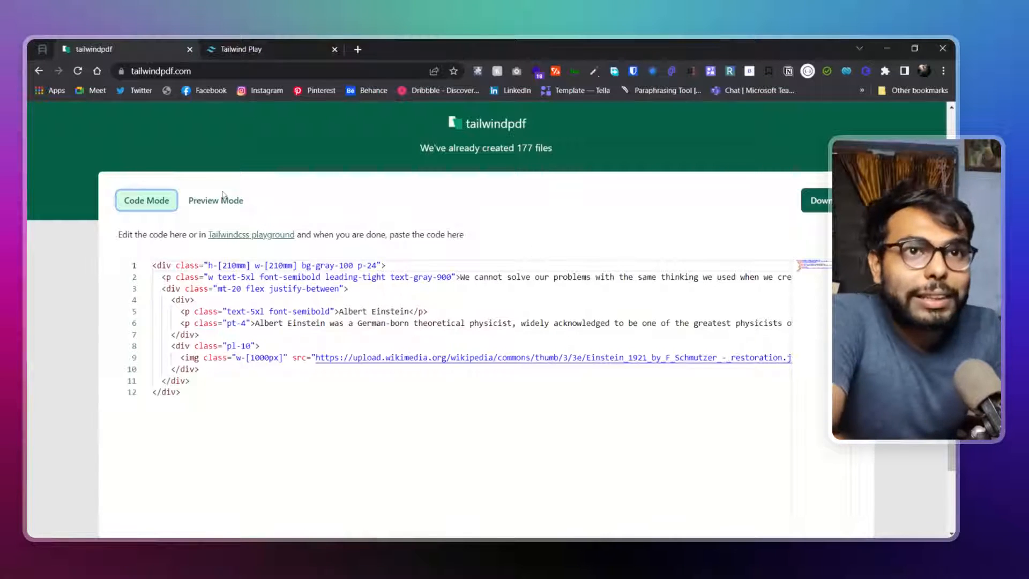
click(215, 200)
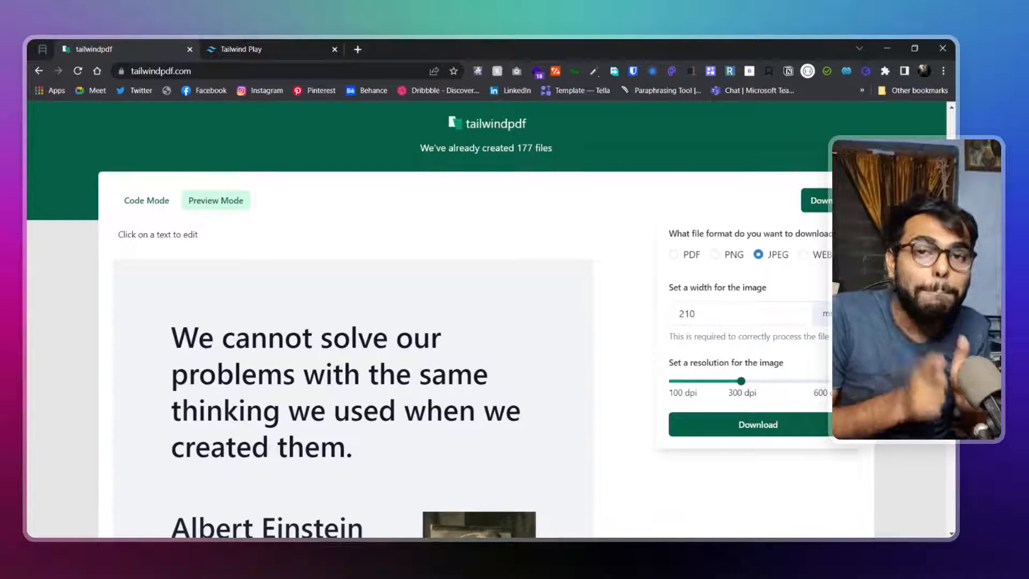
mouse_move(157, 156)
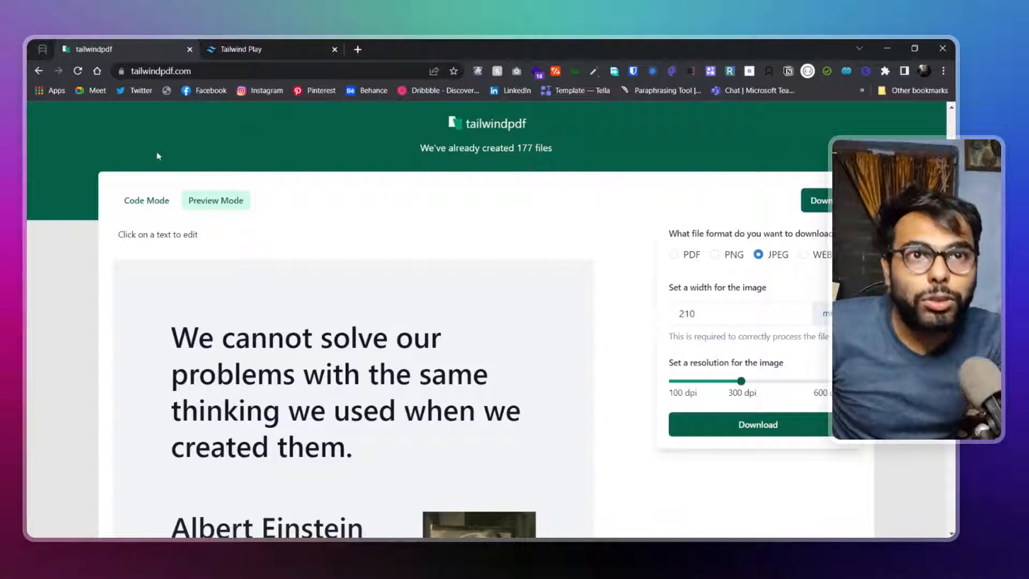
click(146, 200)
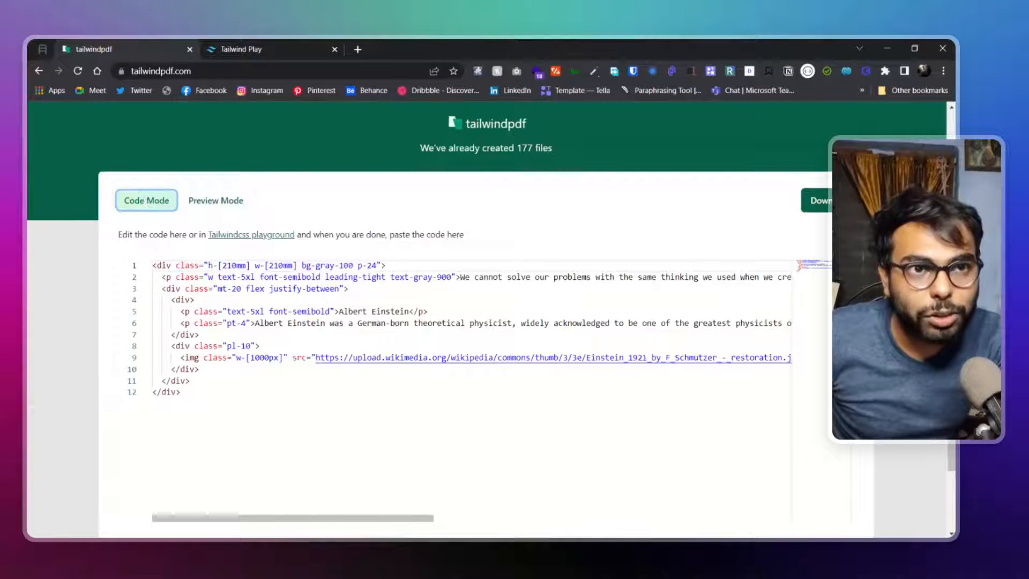
click(820, 200)
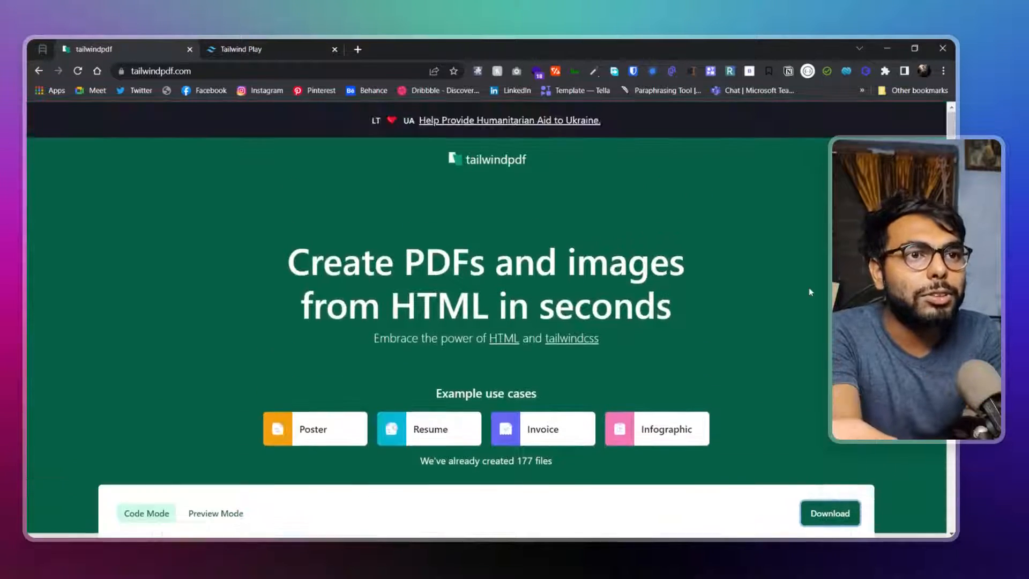
scroll(down, 3)
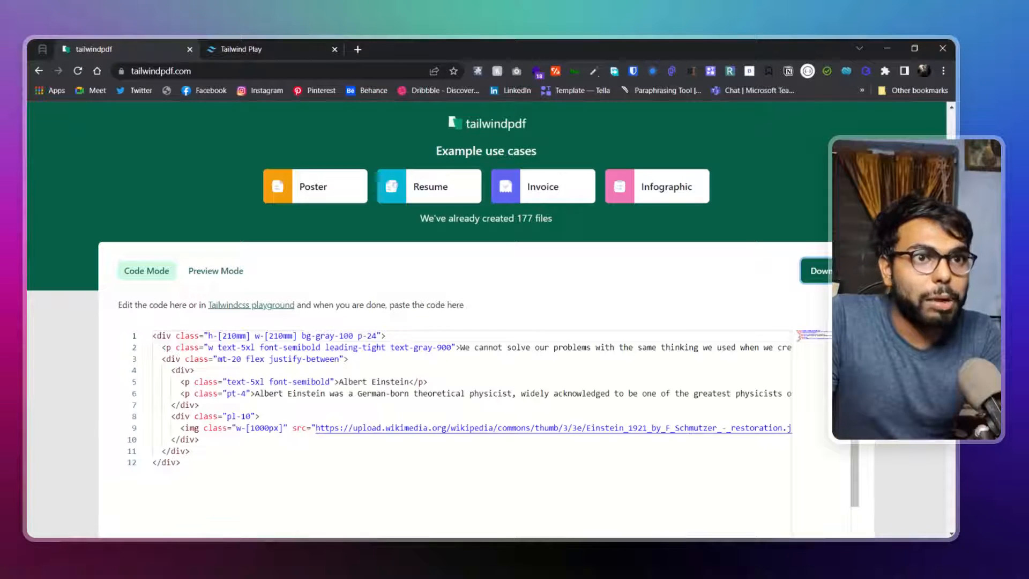
scroll(down, 3)
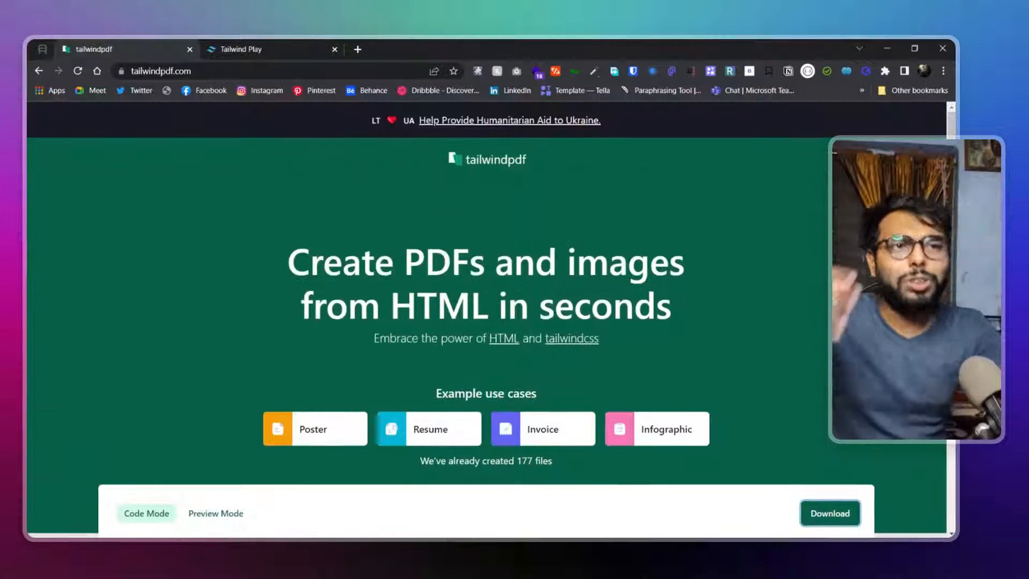
scroll(down, 3)
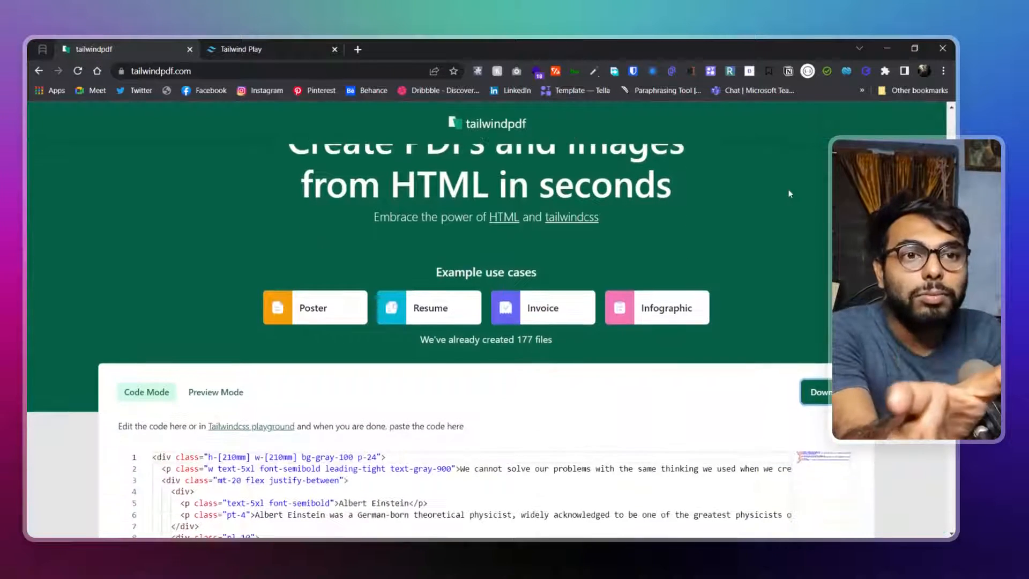